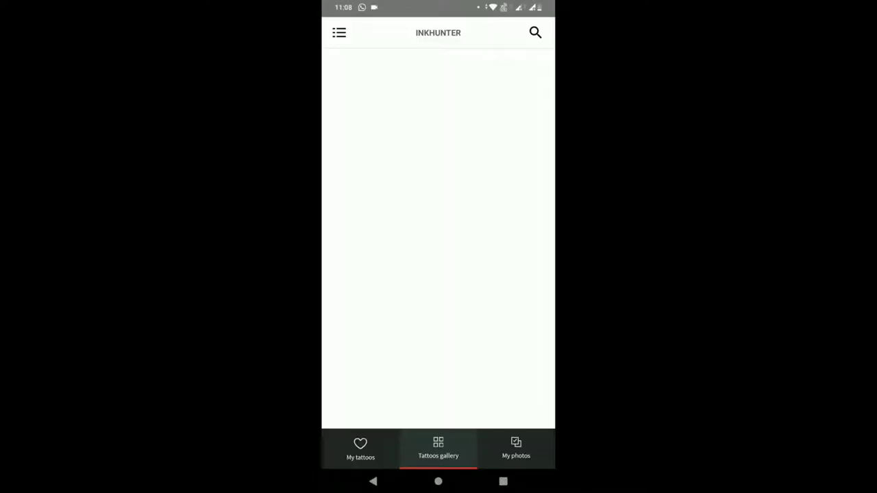
From My tattoos, add a new tattoo by importing a chart image from the phone's photos
click(360, 450)
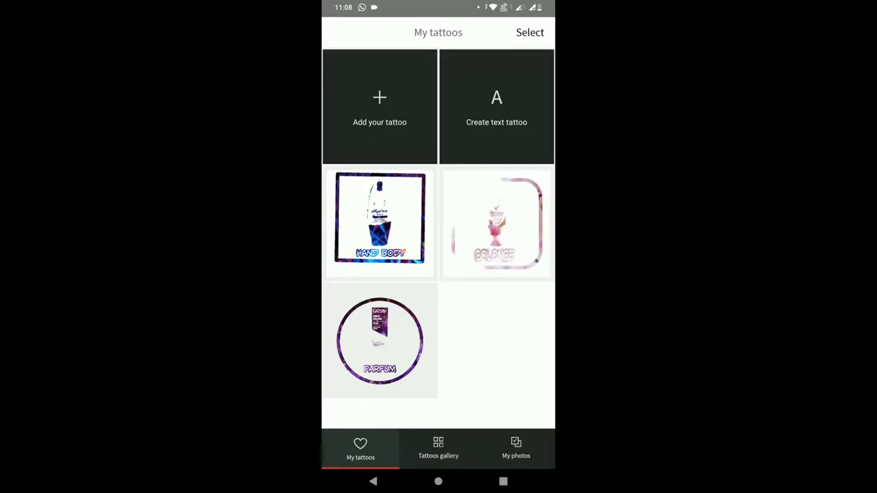
click(380, 107)
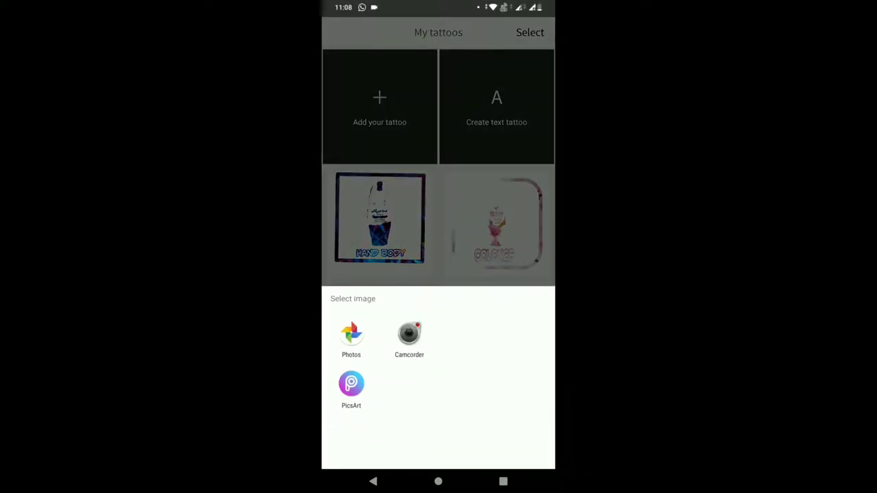
click(351, 336)
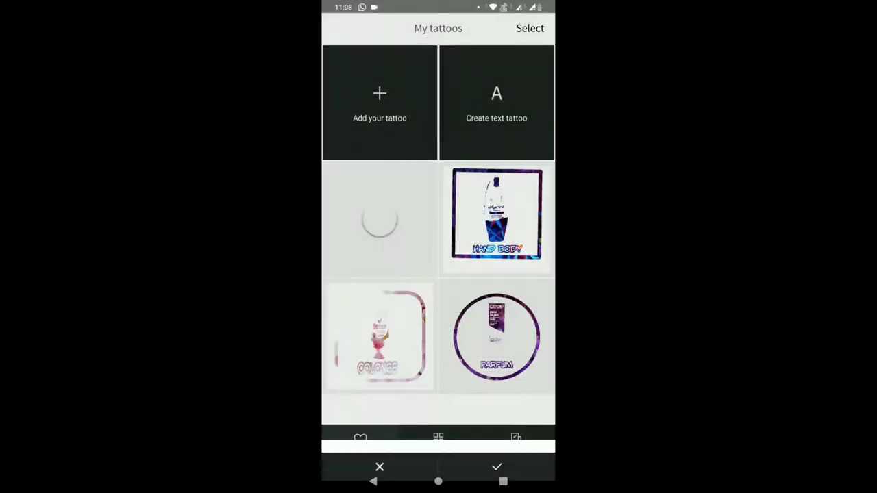
Import the Diagram Batang bar chart, Diagram Lingkaran pie chart and Histogram images as three new tattoos
click(380, 103)
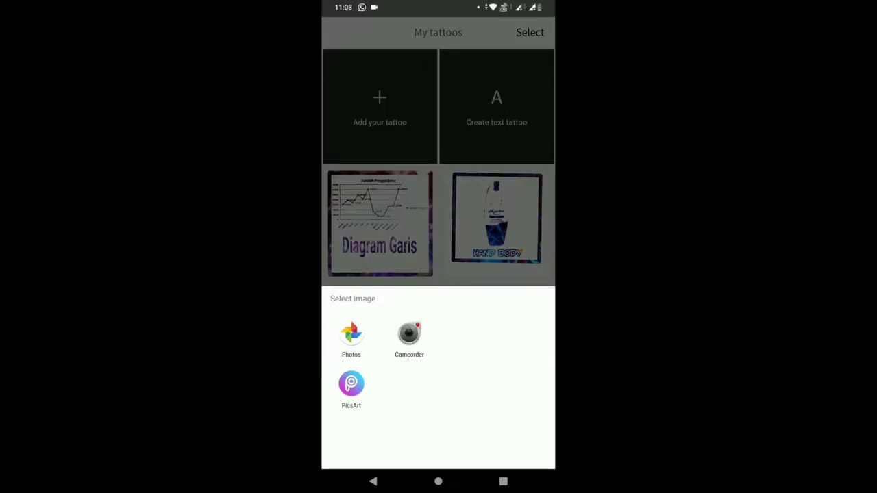
click(351, 336)
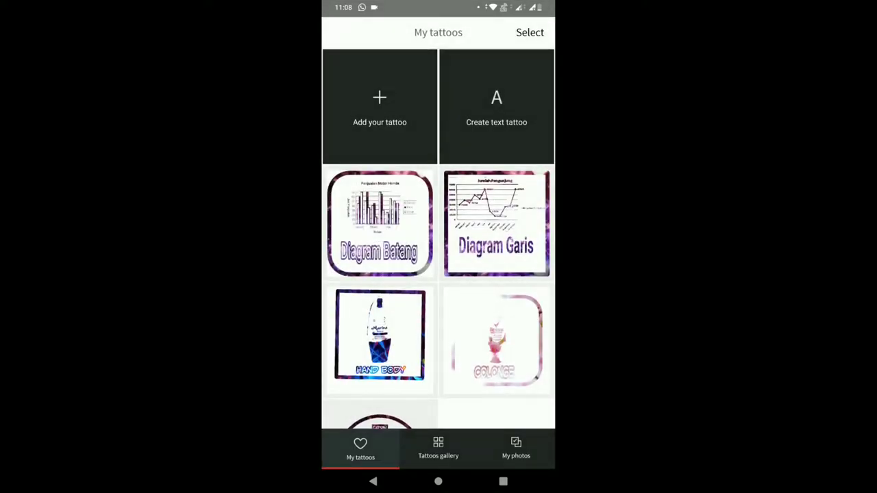
click(380, 97)
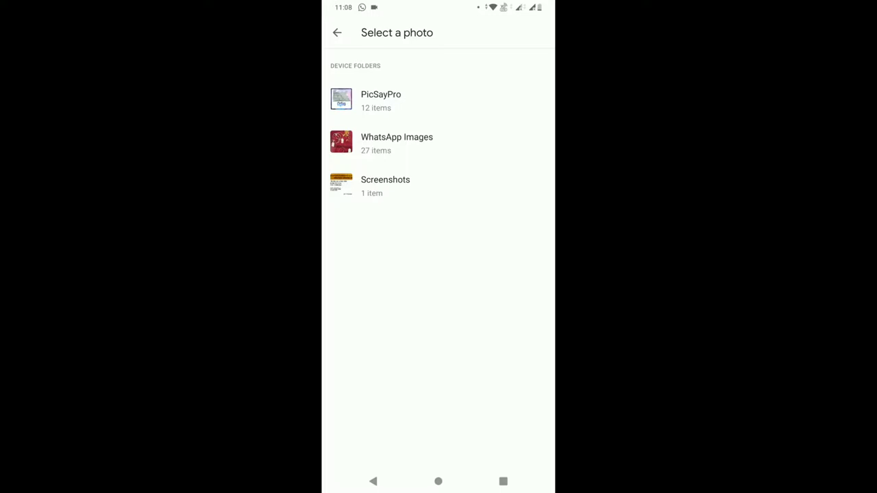
click(381, 101)
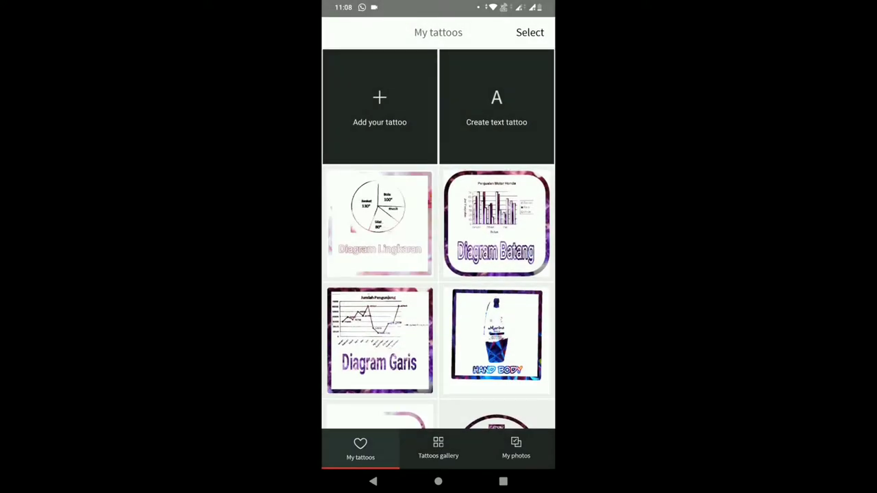
click(379, 97)
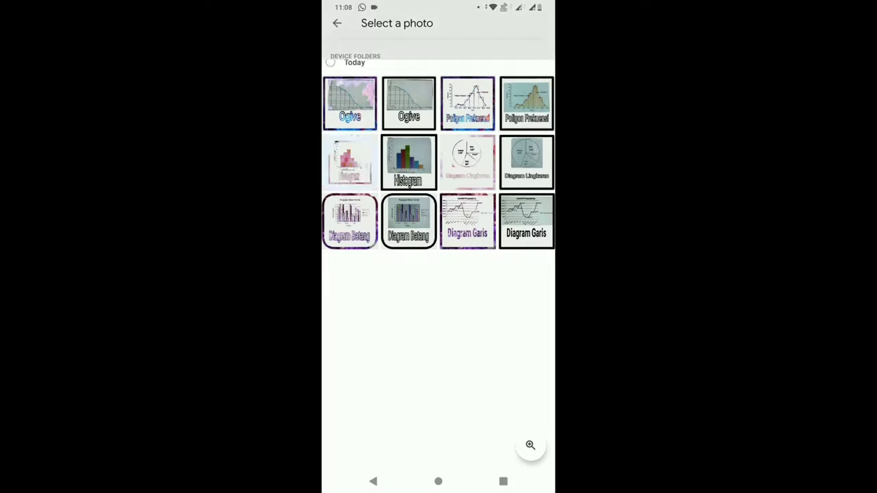
click(409, 162)
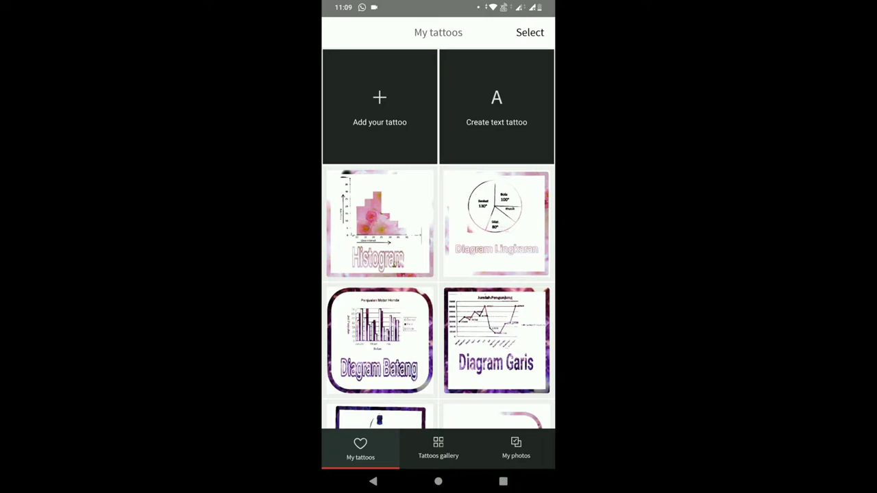
Import the Poligon Frekuensi and Ogive chart images as tattoos, then view the Ogive tattoo
click(380, 107)
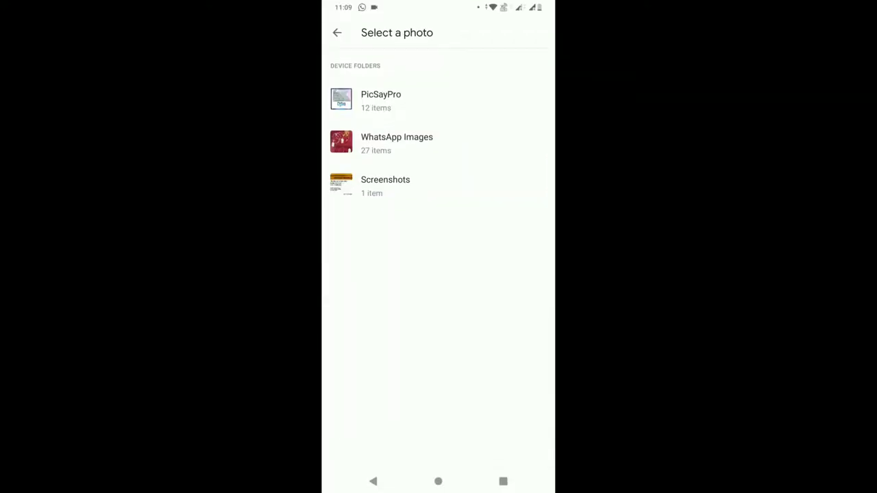
click(380, 99)
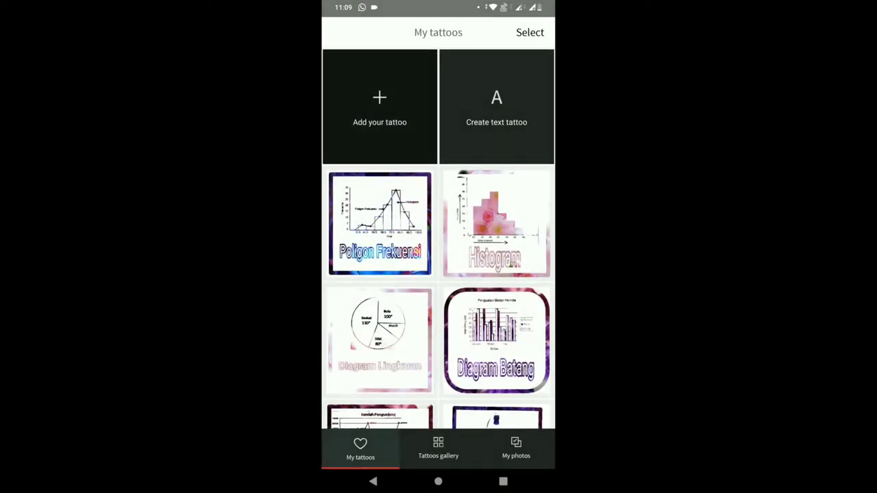
click(380, 107)
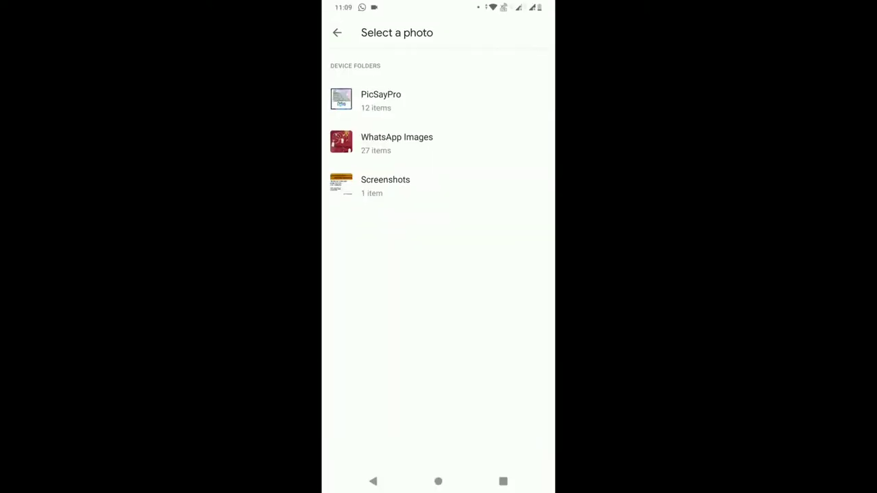
click(398, 142)
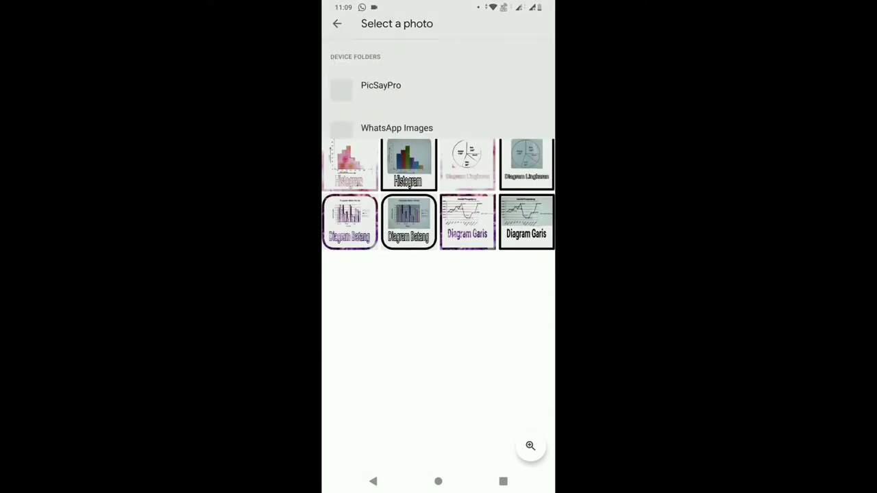
click(467, 222)
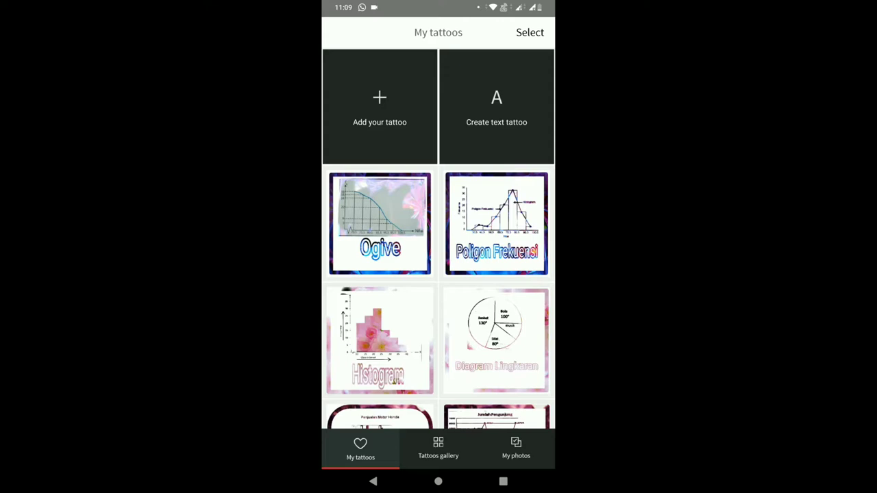
click(379, 225)
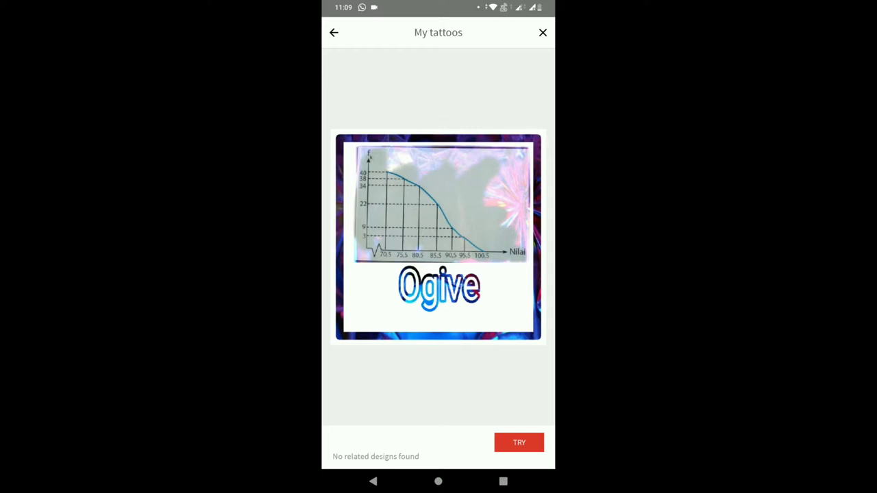
click(518, 441)
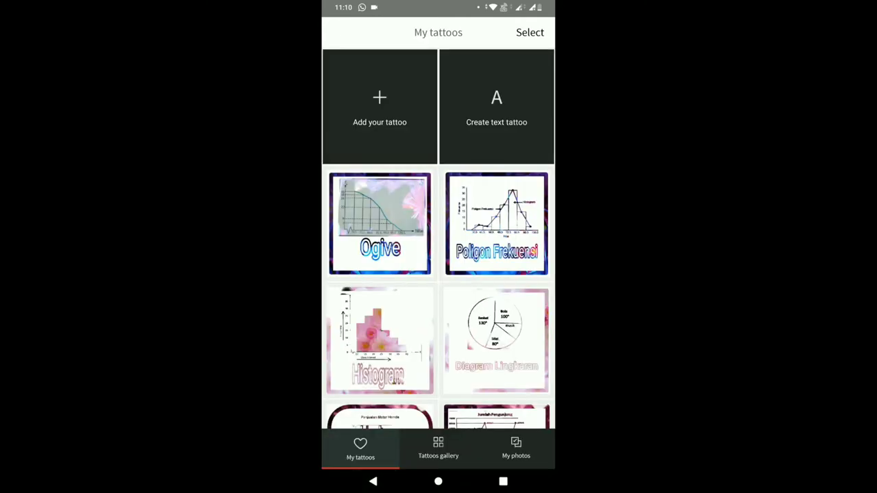
click(496, 225)
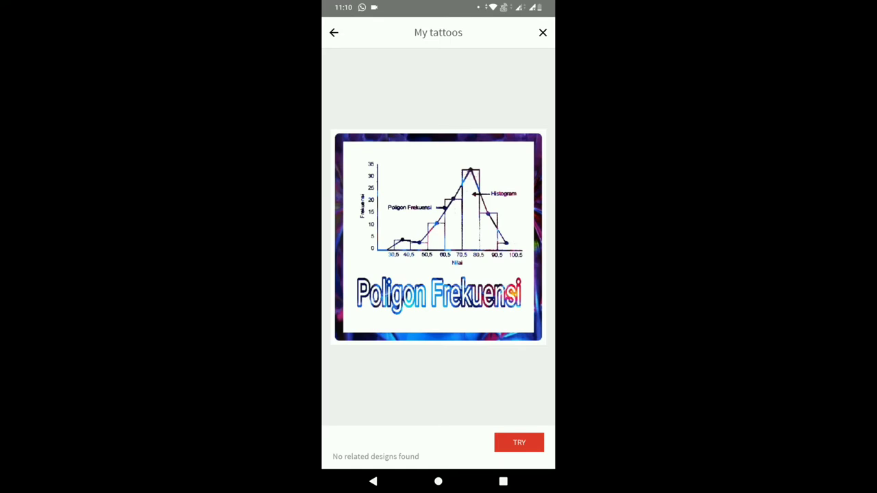
click(518, 441)
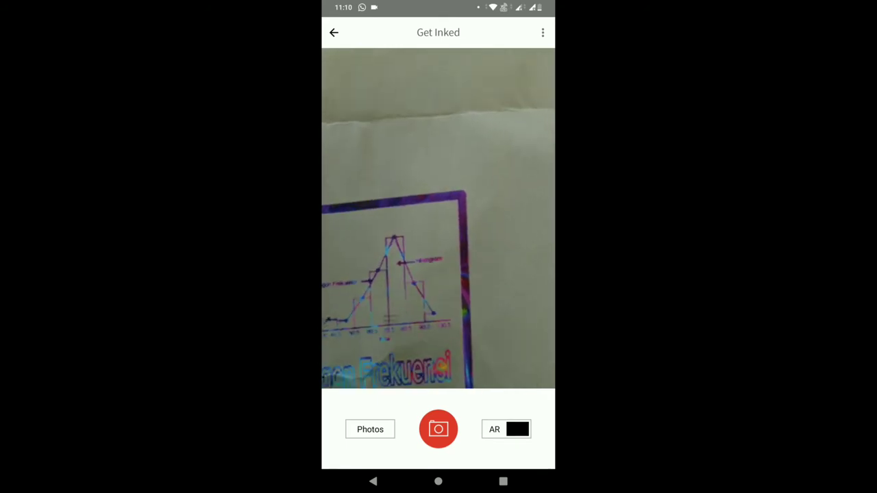
click(370, 429)
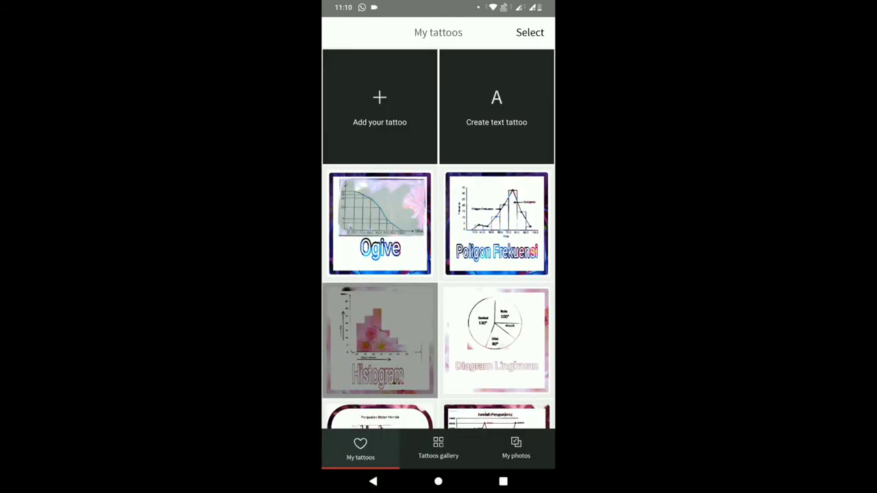
Try the Histogram tattoo on paper via the camera, then the Diagram Lingkaran pie chart
click(379, 340)
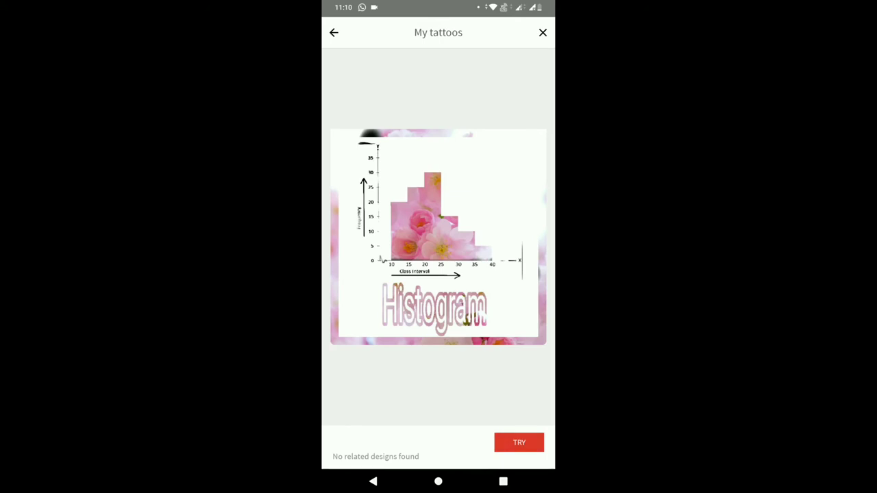
click(518, 441)
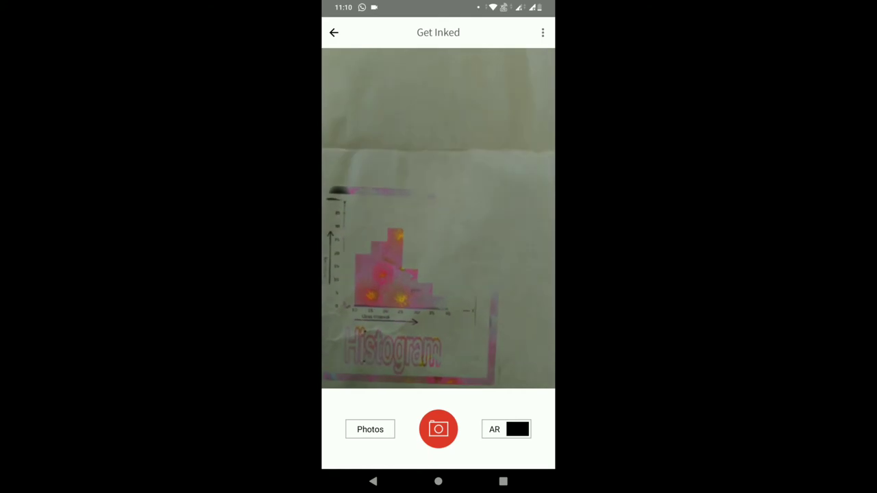
click(439, 429)
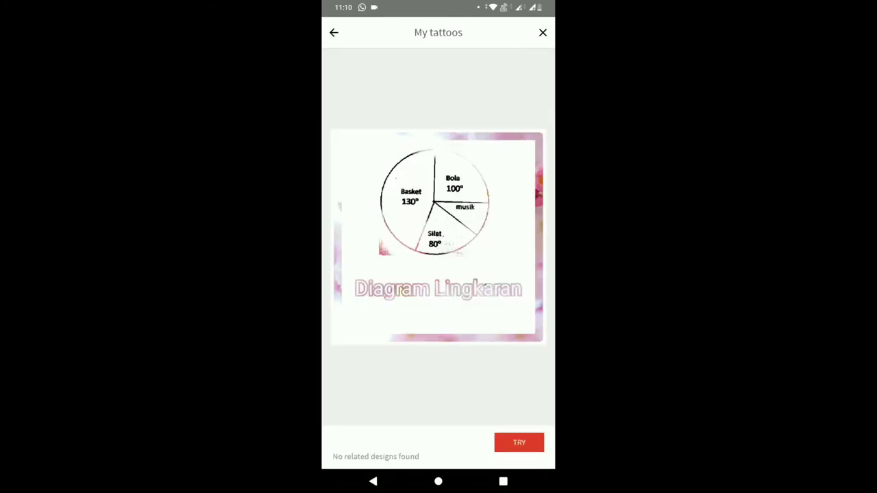
click(518, 441)
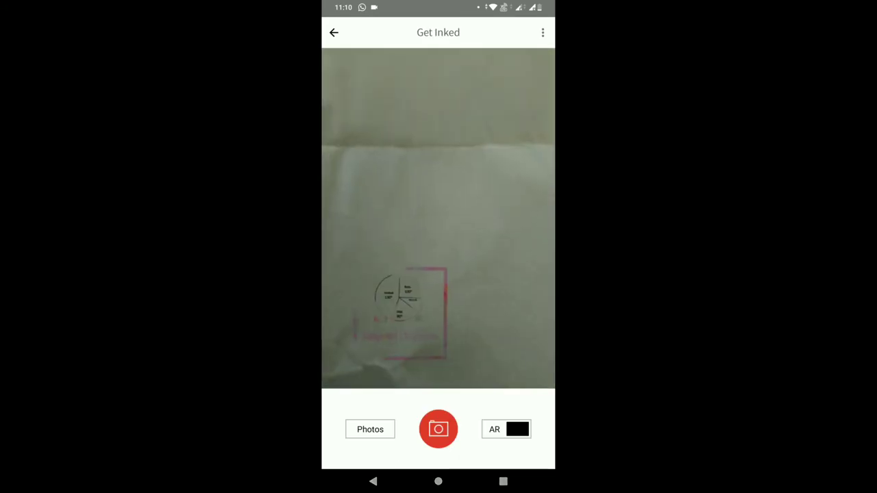